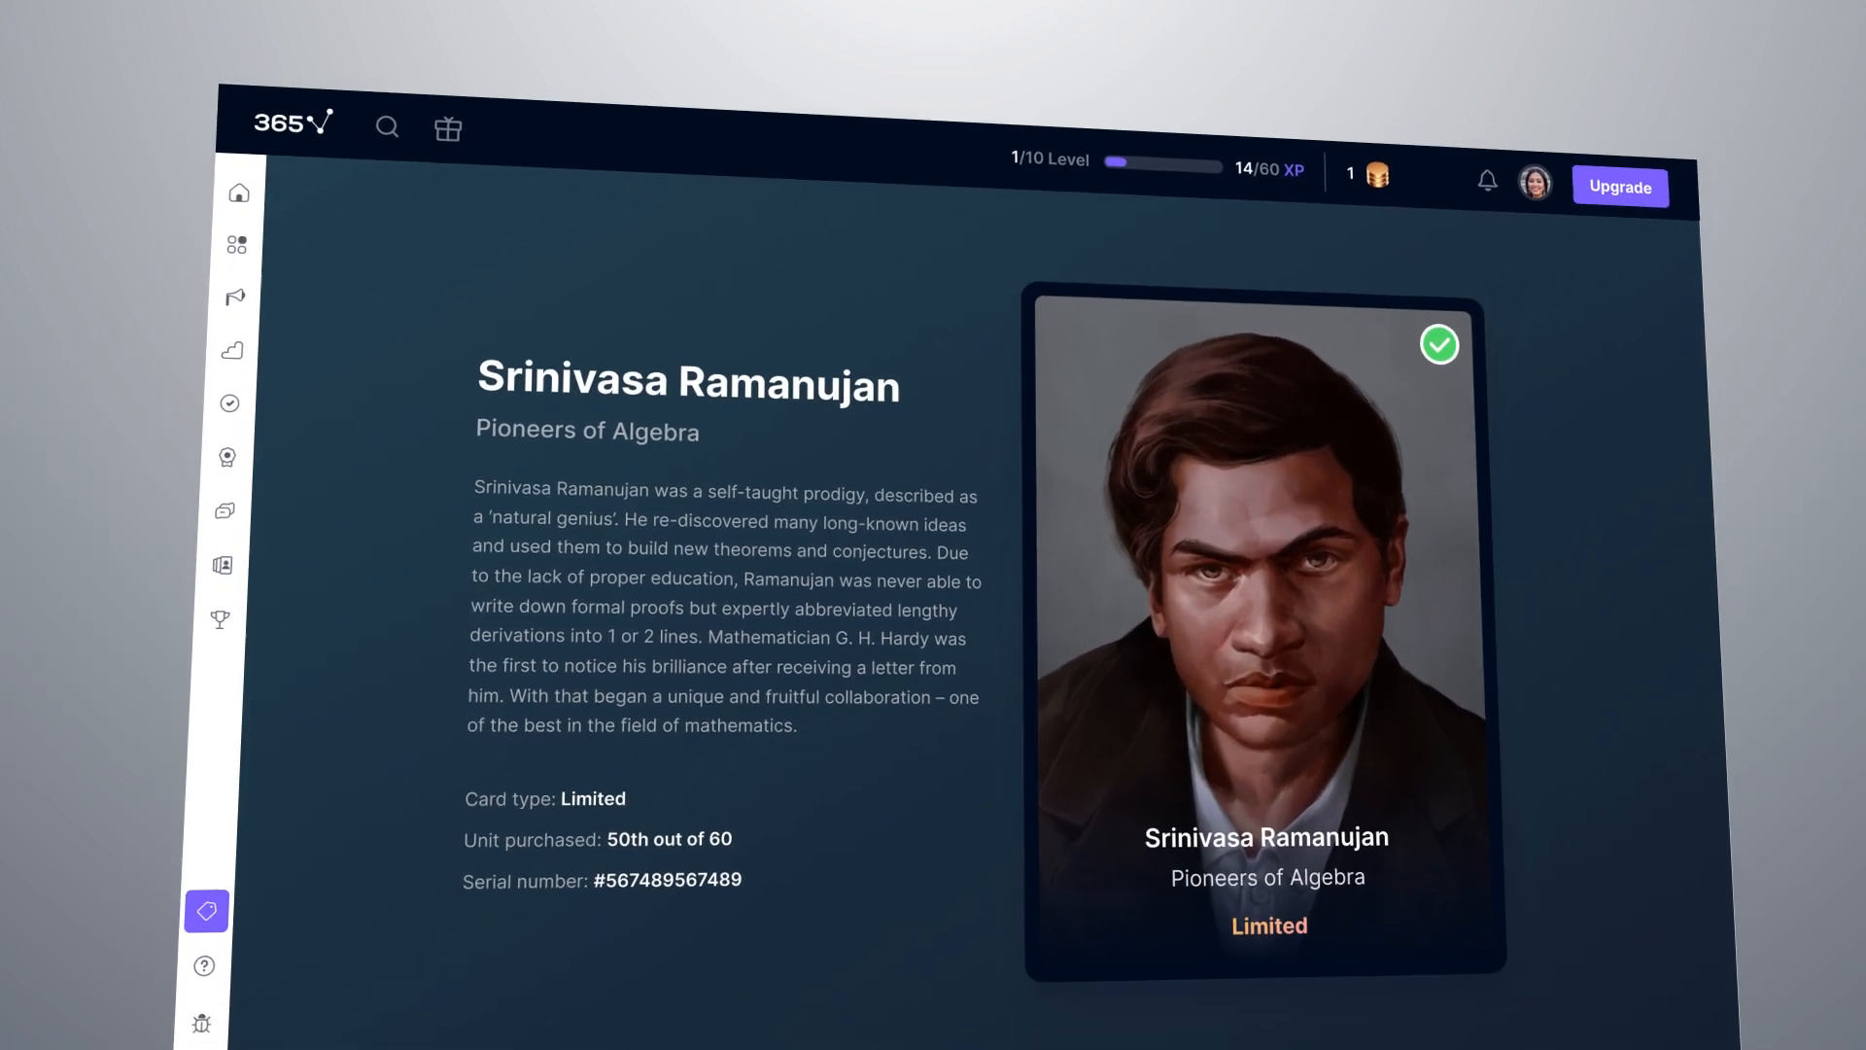
{"action": "scroll", "scroll_direction": "down", "scroll_amount": 3}
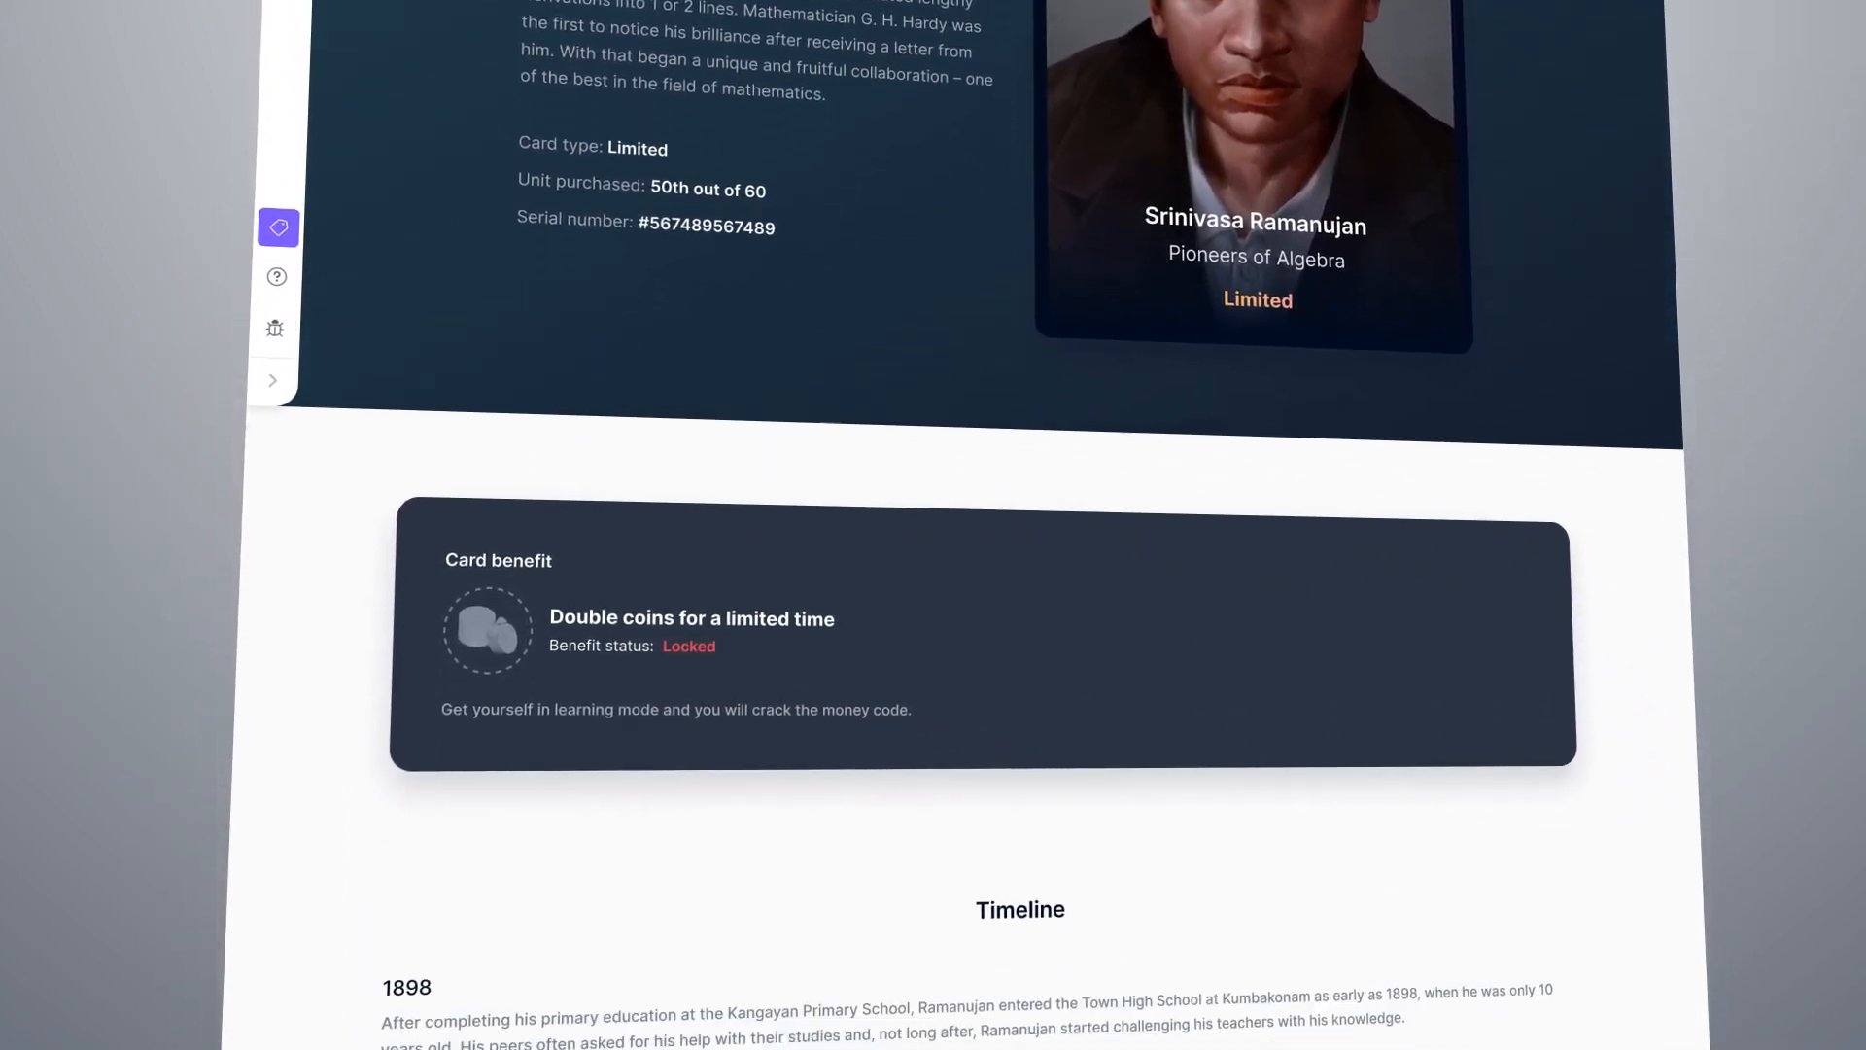